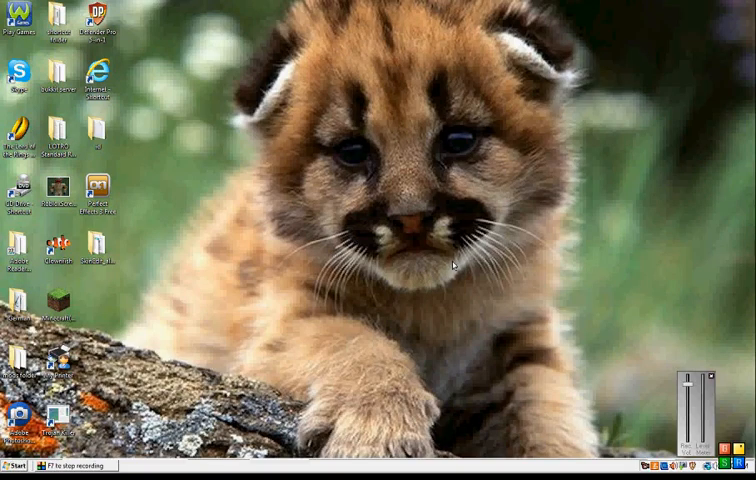
mouse_move(418, 212)
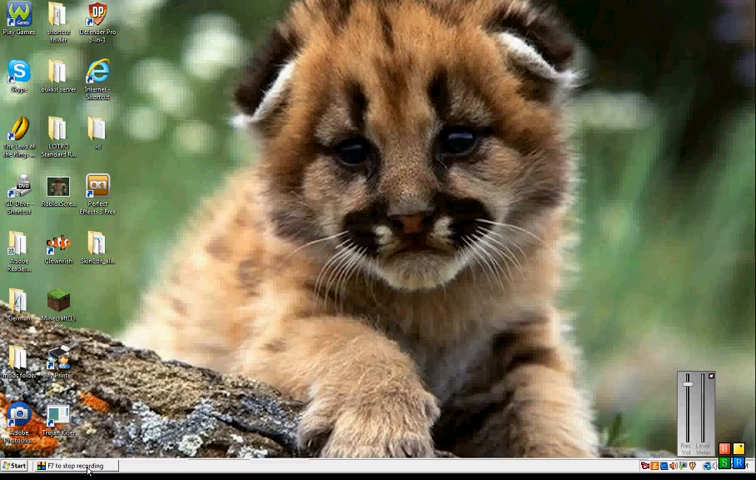
- Launch Google Chrome from the desktop shortcut
click(18, 464)
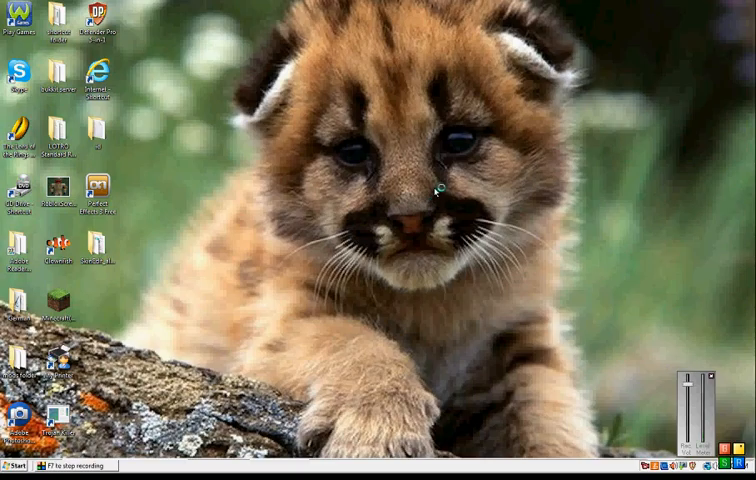
mouse_move(442, 168)
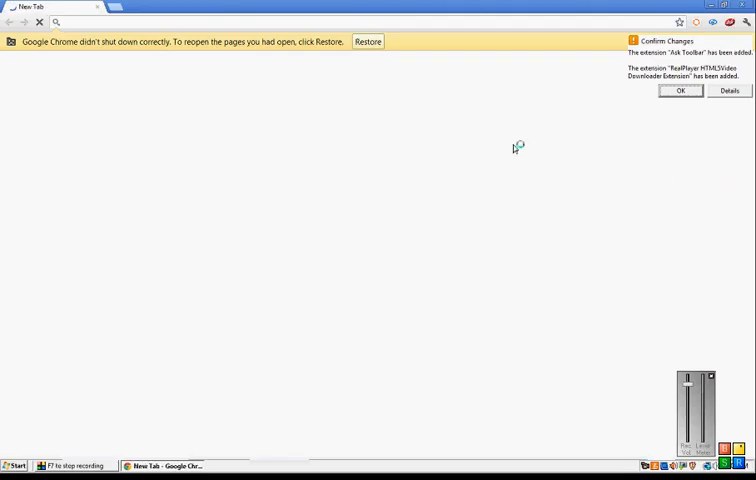
- Dismiss Chrome's restore prompt before heading to bukkit.org
click(680, 92)
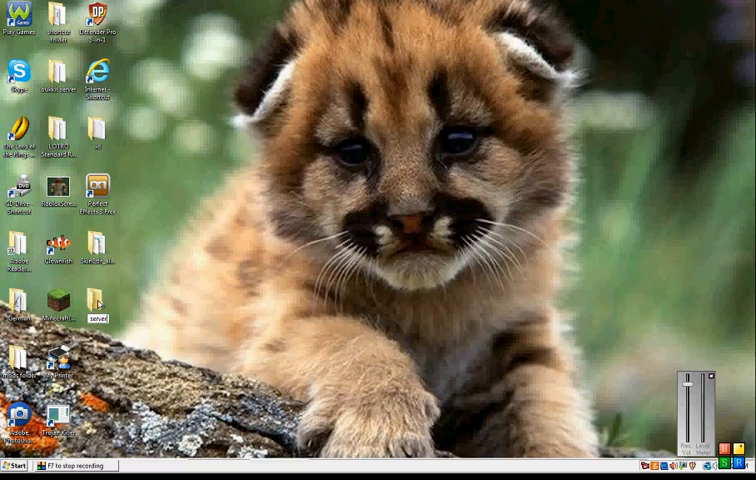
mouse_move(312, 354)
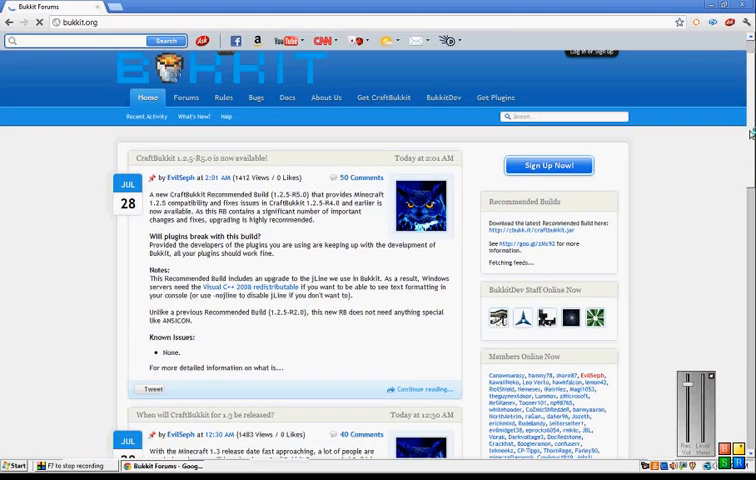
- Go from the Bukkit forums to the wiki's 'Setting up a server' article
scroll(down, 3)
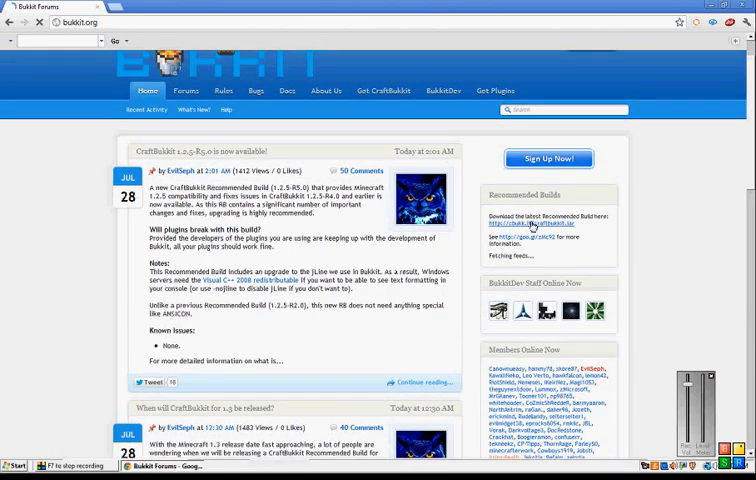
click(532, 224)
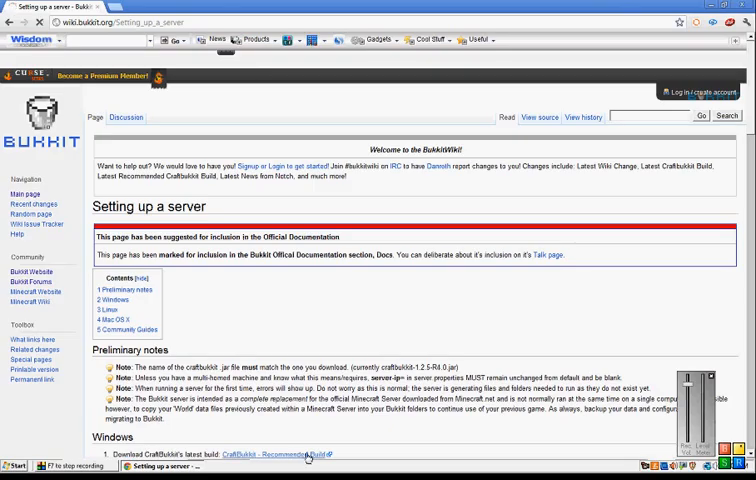
mouse_move(308, 456)
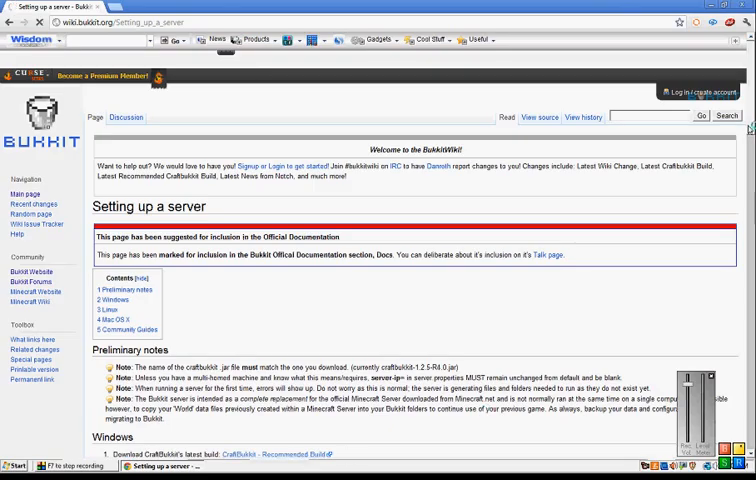
- Scroll the wiki article down to the Windows setup section
scroll(down, 3)
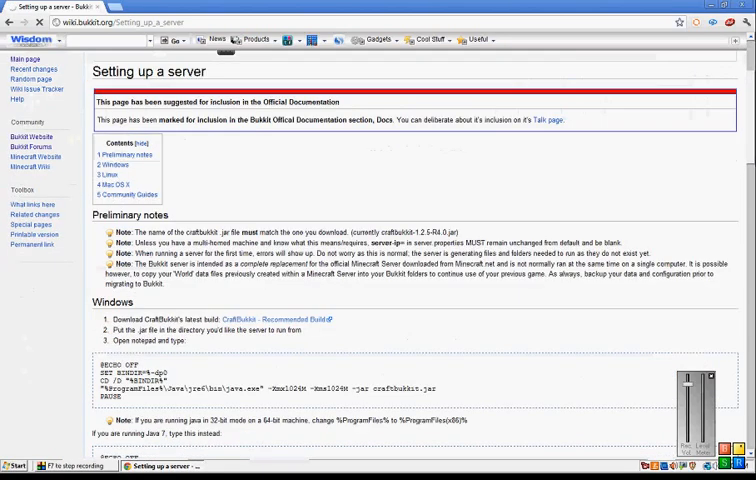
scroll(down, 3)
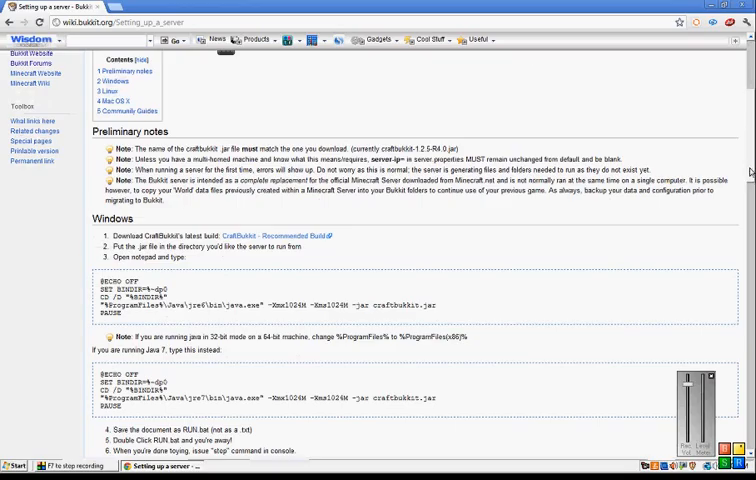
scroll(down, 3)
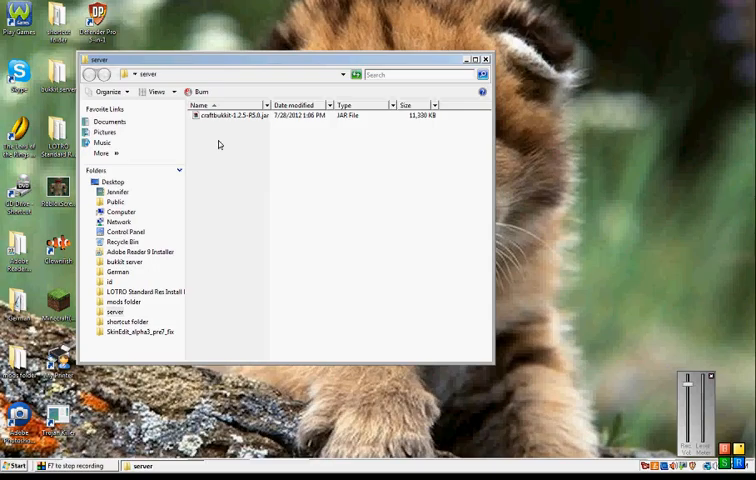
- Create a New Text Document in the server folder and open it in Notepad
right_click(218, 144)
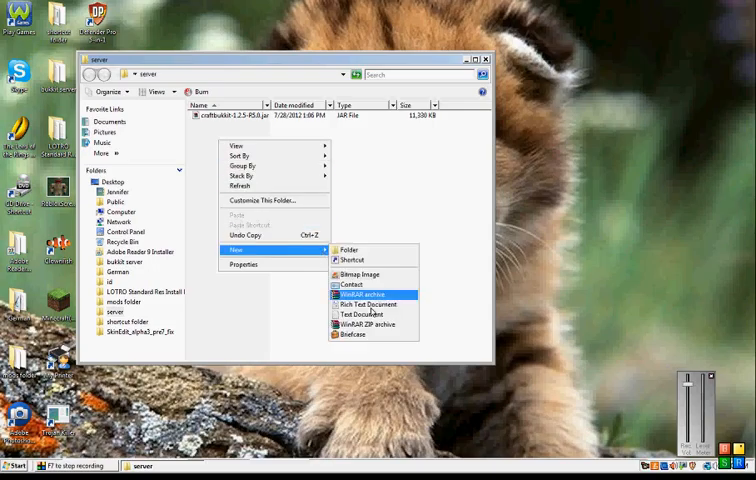
click(366, 314)
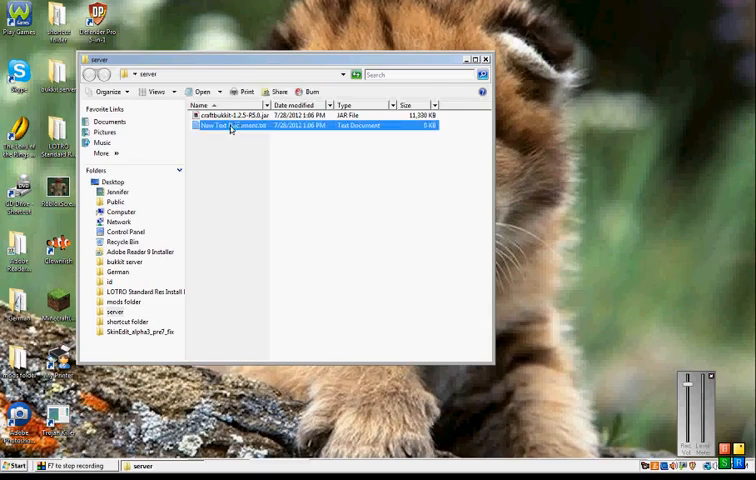
double_click(236, 124)
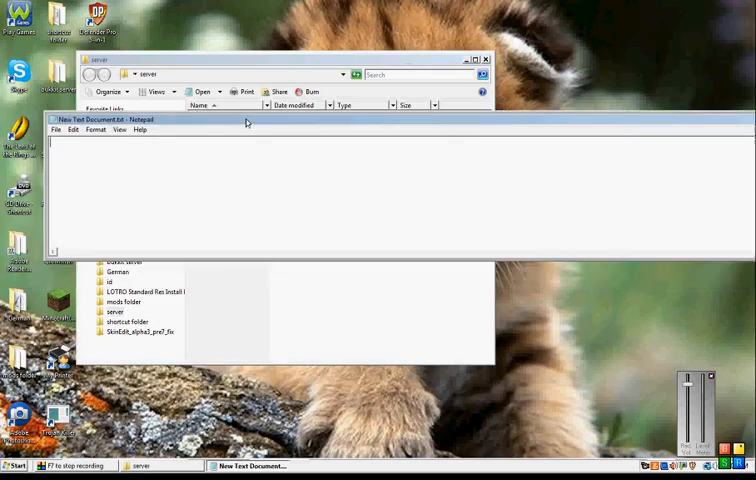
text(@ECHO OFF)
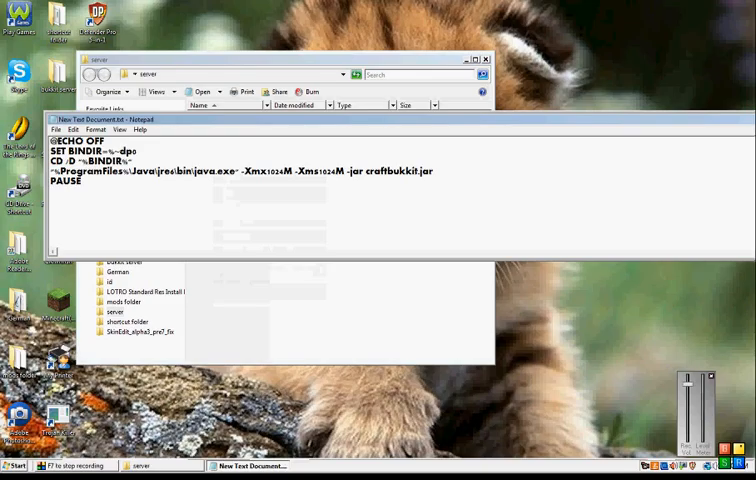
click(56, 130)
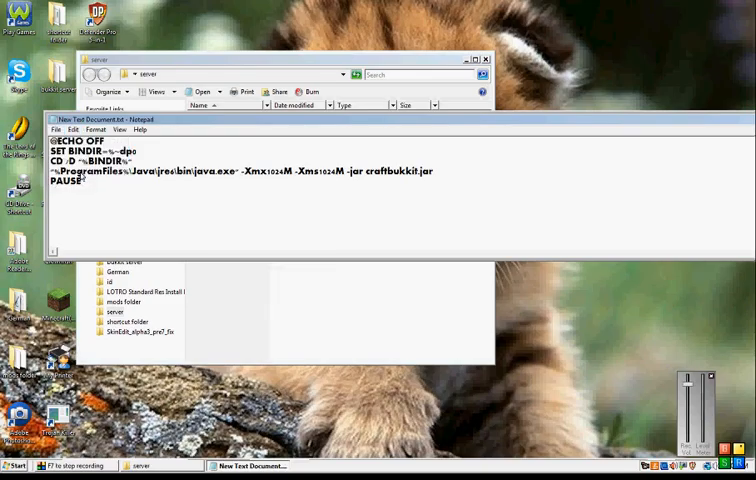
click(56, 128)
text(run.bat)
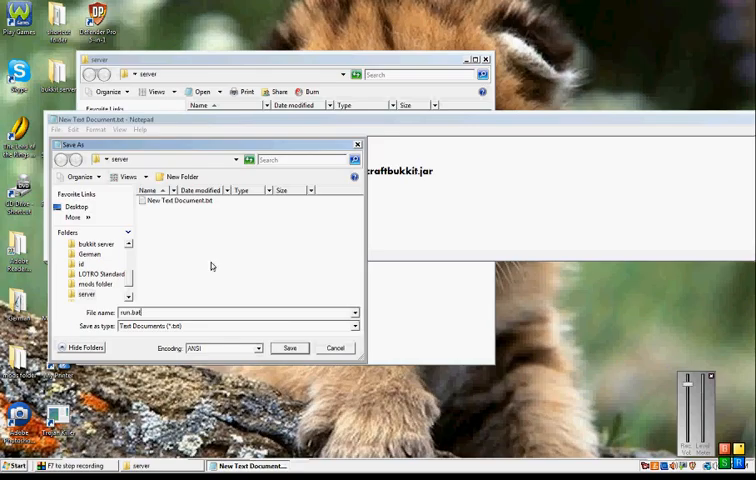
- Save run.bat, then delete the leftover New Text Document from the server folder
click(288, 348)
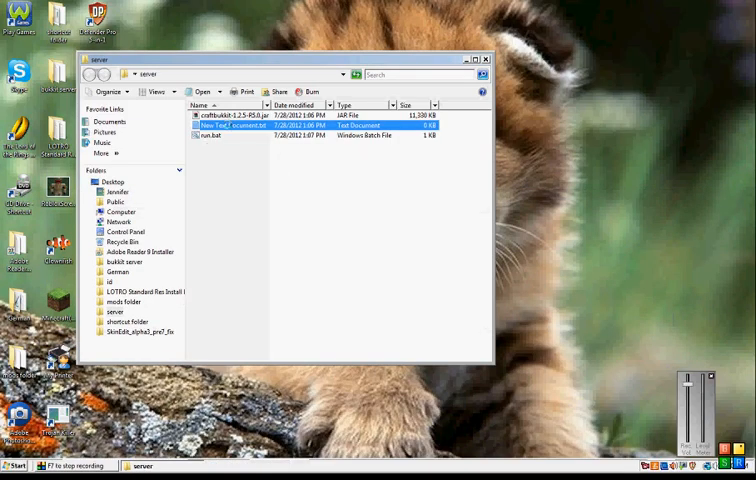
right_click(228, 126)
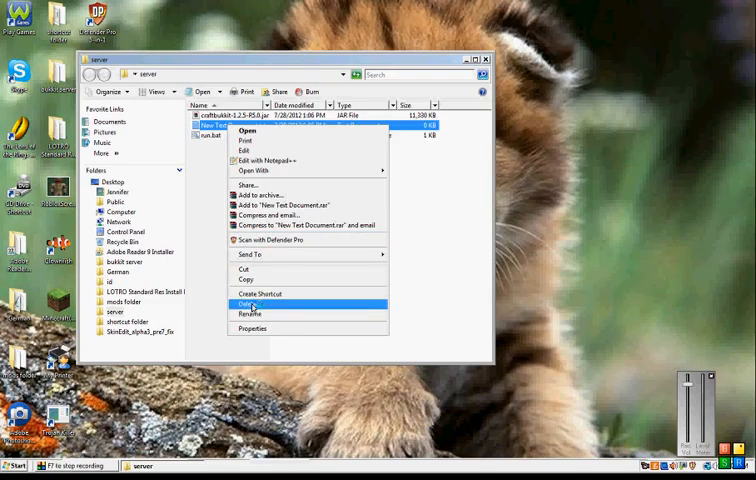
click(244, 304)
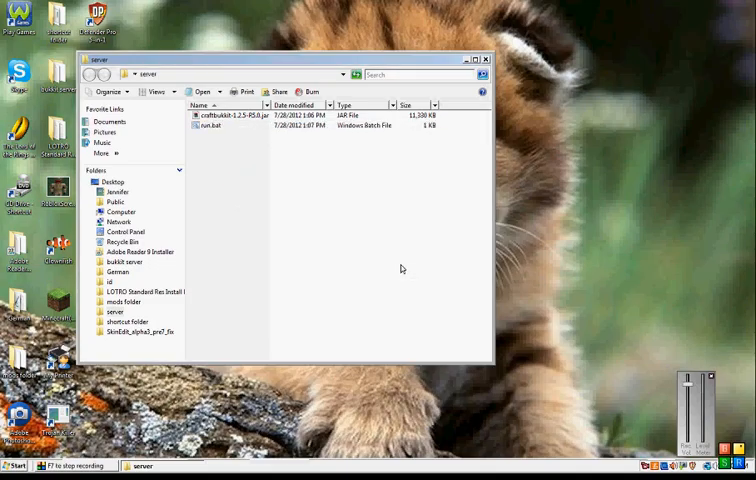
click(230, 116)
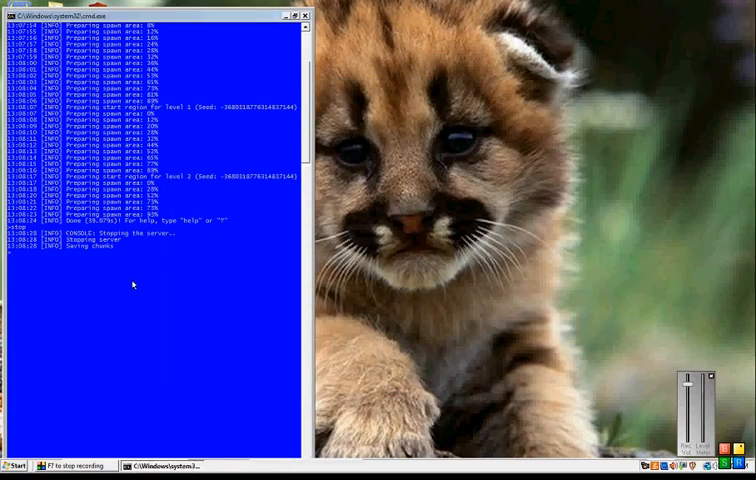
mouse_move(168, 268)
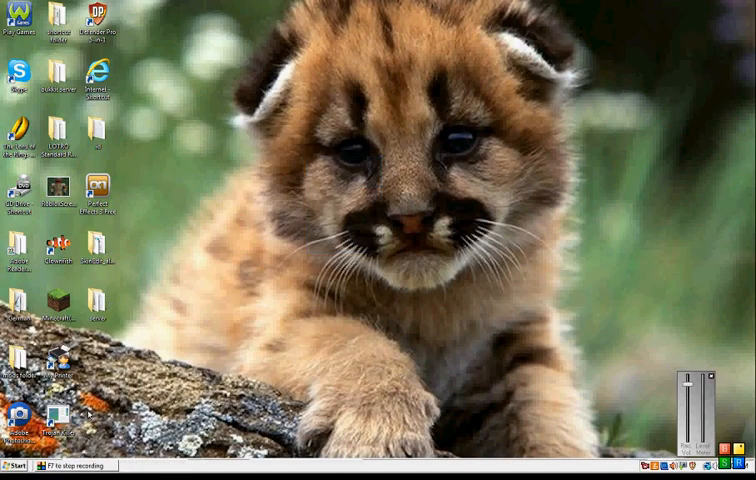
click(12, 464)
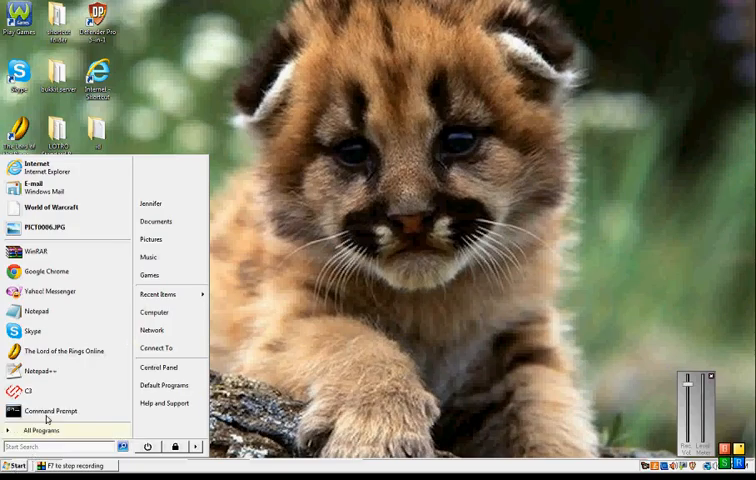
click(50, 412)
text(ipcon)
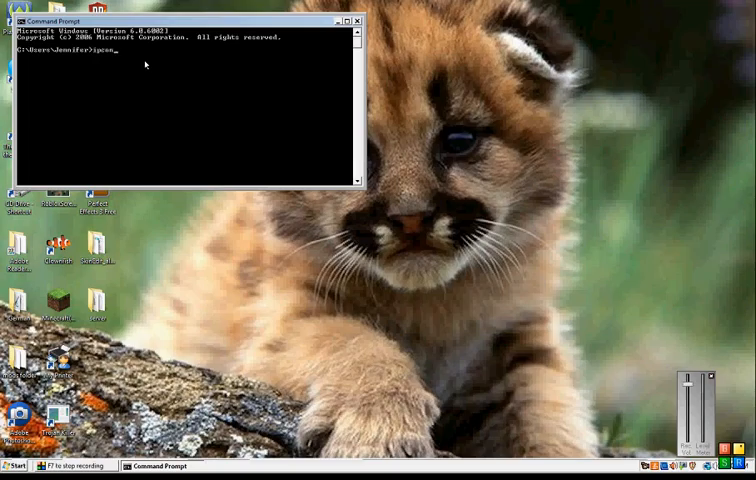
text(fig)
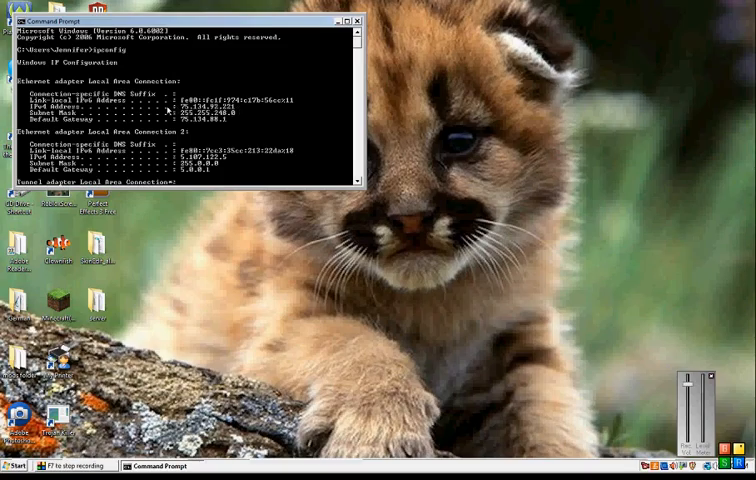
mouse_move(240, 110)
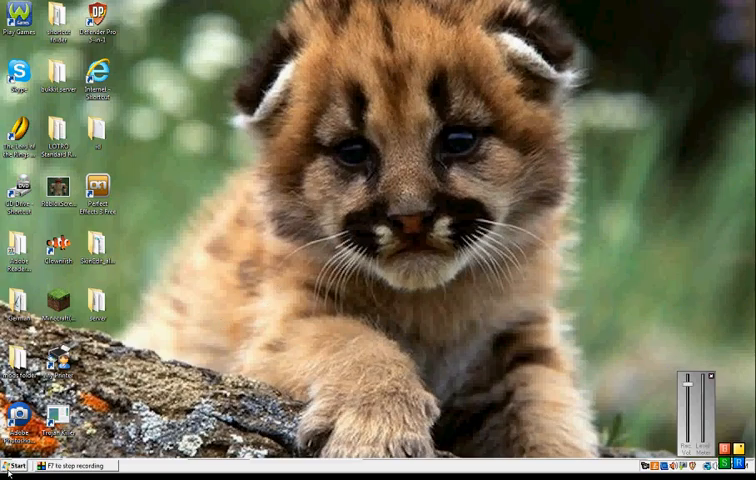
- Search the Start menu for 'windows firewall' to locate Windows Firewall
click(16, 464)
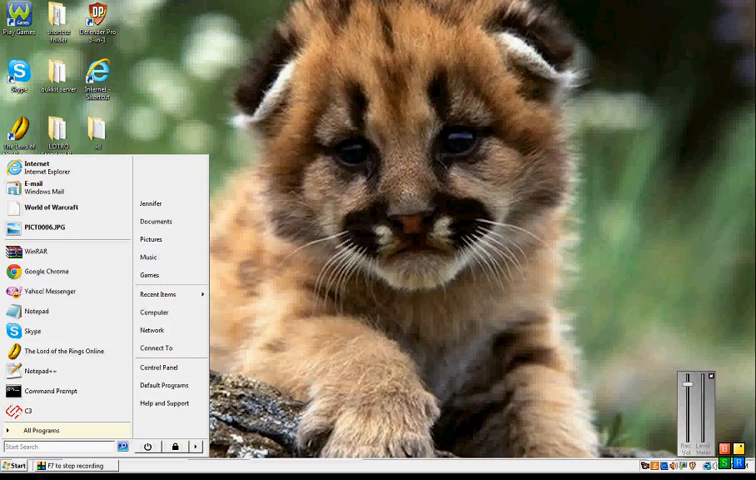
text(wind)
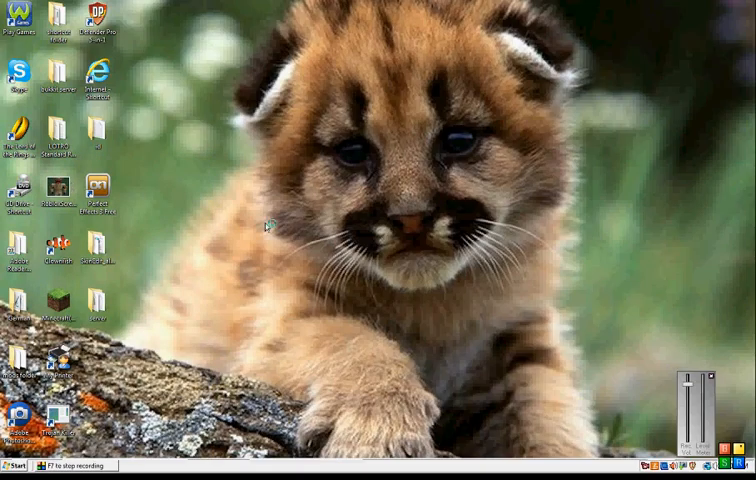
mouse_move(280, 216)
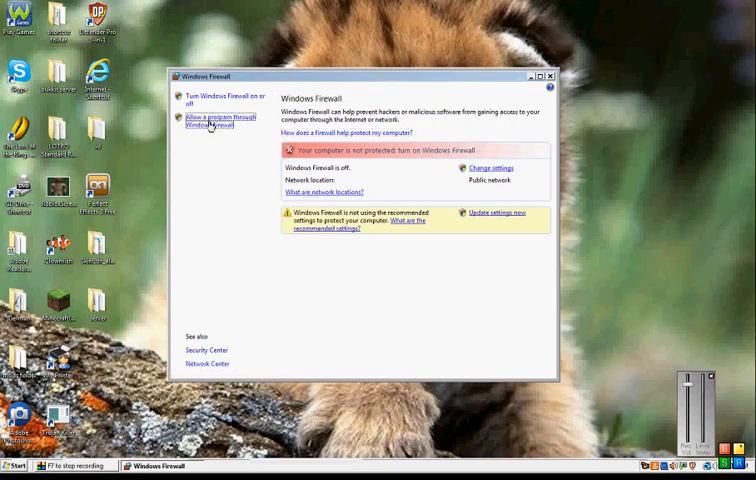
mouse_move(202, 154)
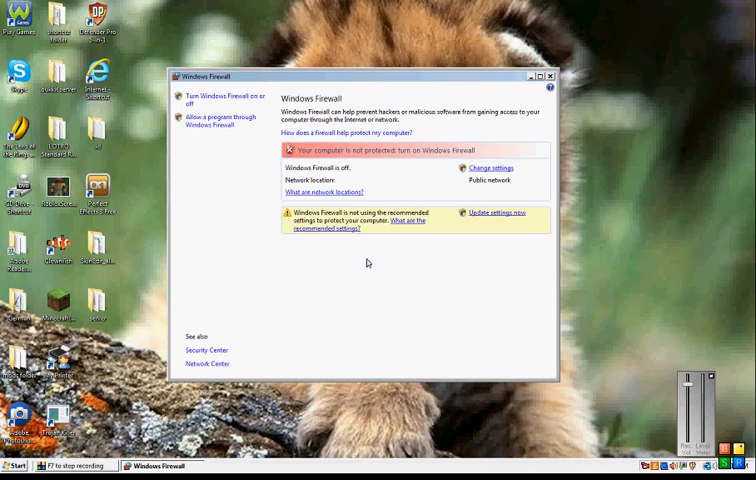
mouse_move(372, 244)
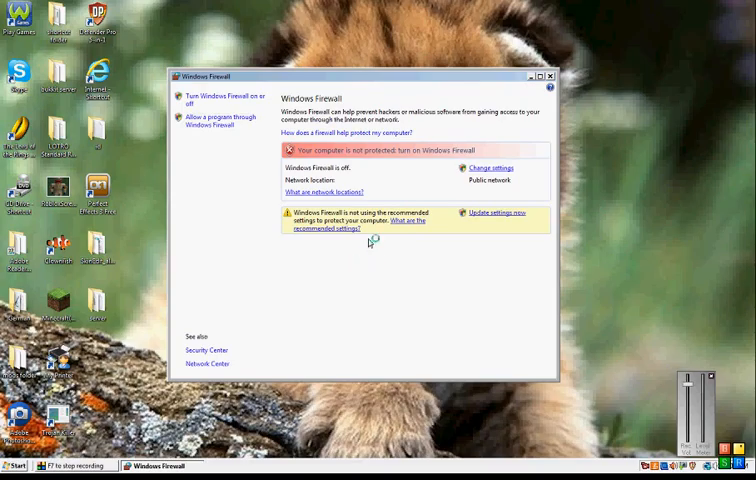
mouse_move(314, 264)
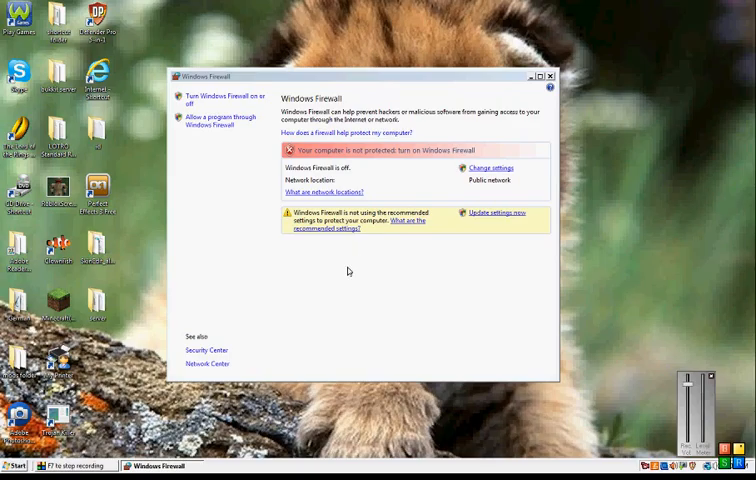
- View the Add port exception dialog, cancel it and close Windows Firewall
click(216, 120)
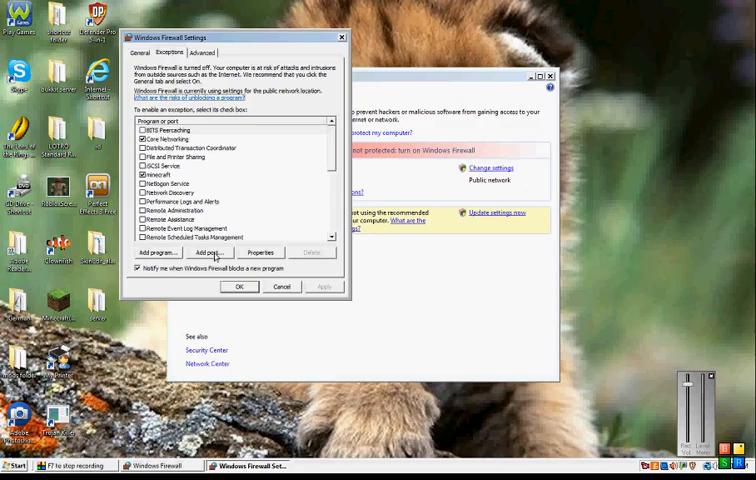
click(204, 252)
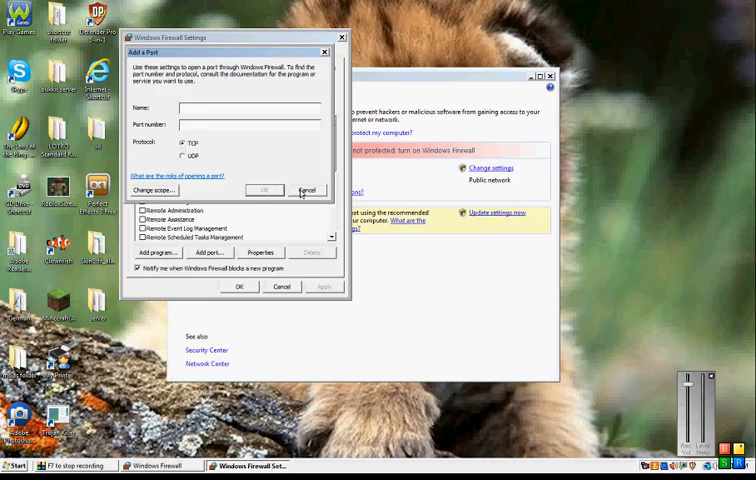
click(308, 190)
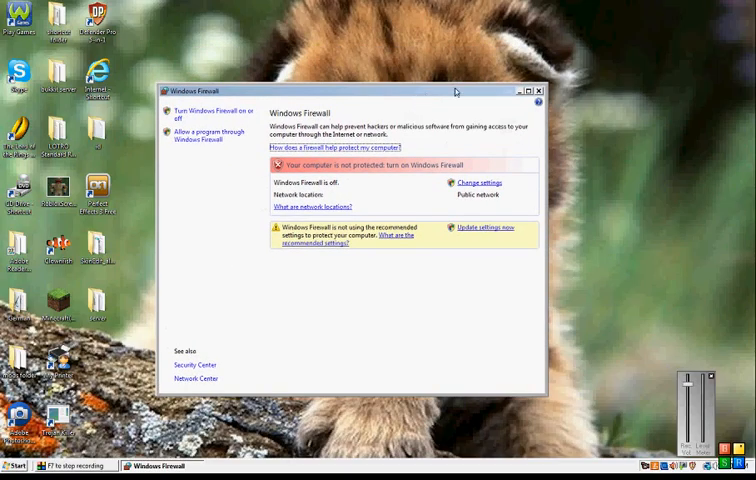
click(538, 92)
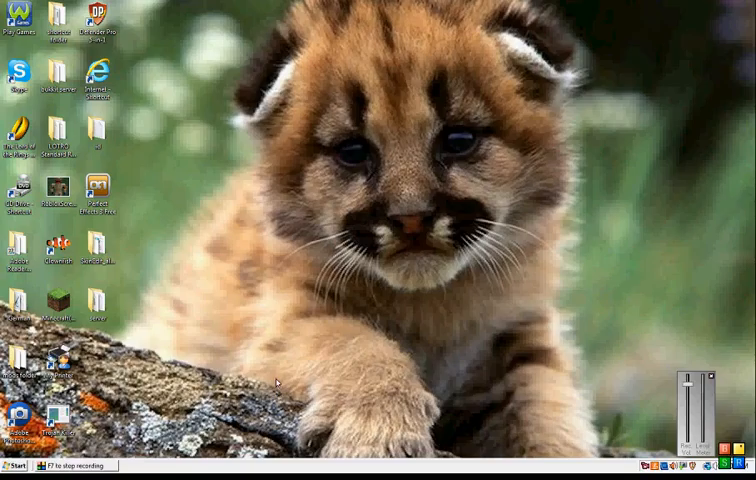
mouse_move(278, 364)
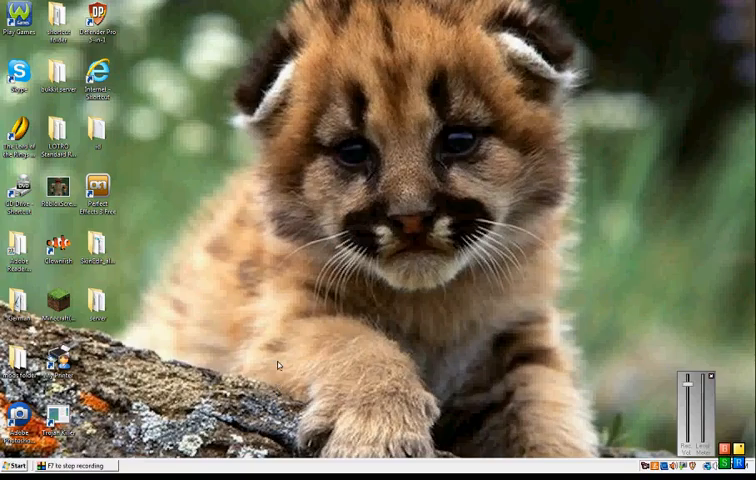